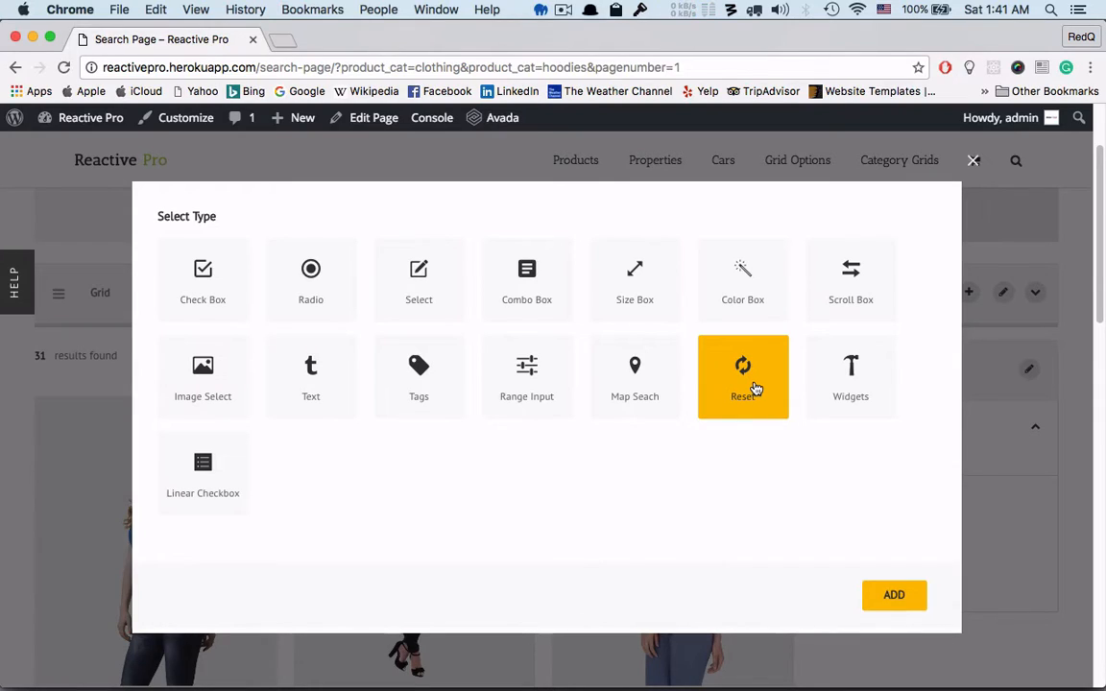
Add a 'Reset Now' button to the search sidebar and use it to clear the category filters.
click(892, 594)
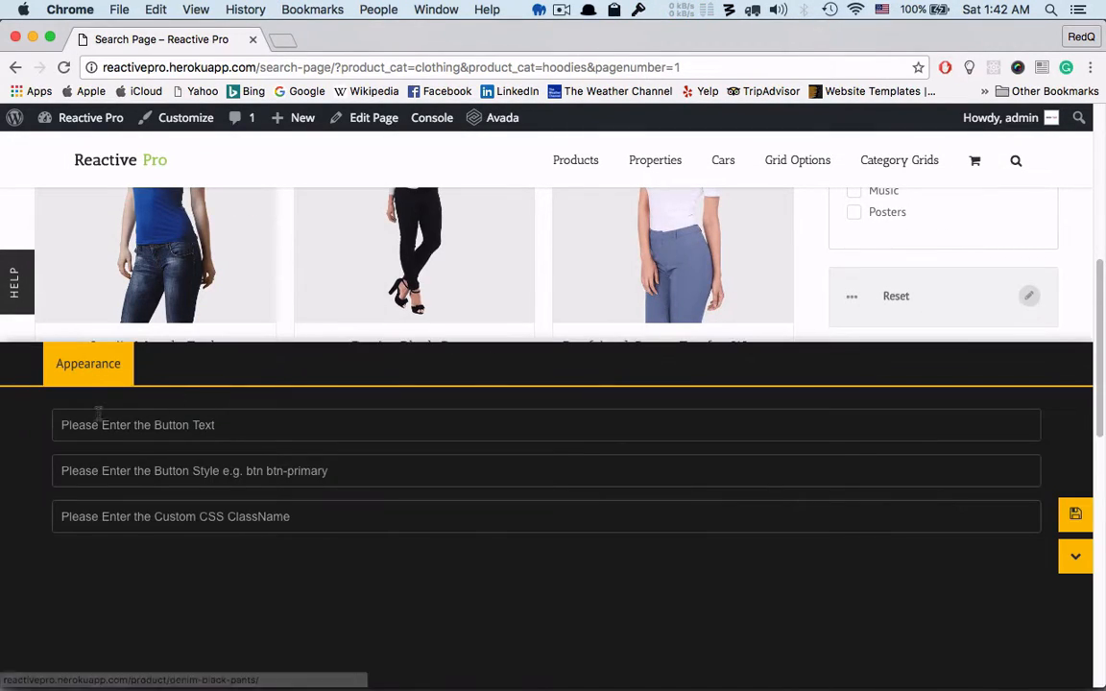
text(Re)
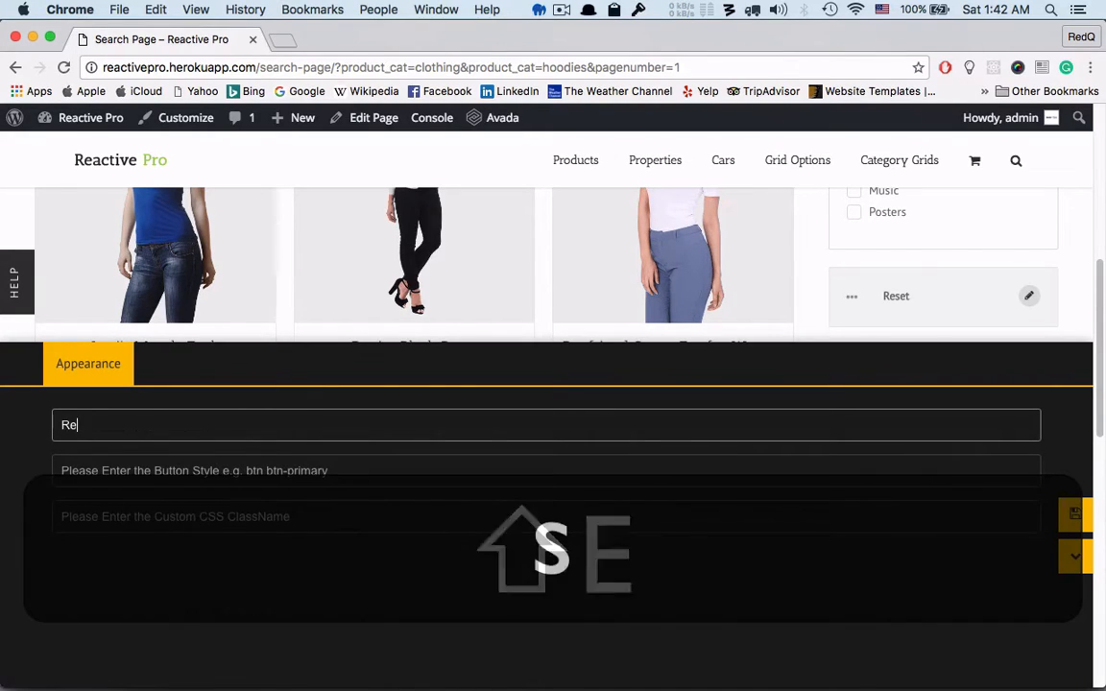
text(set Now)
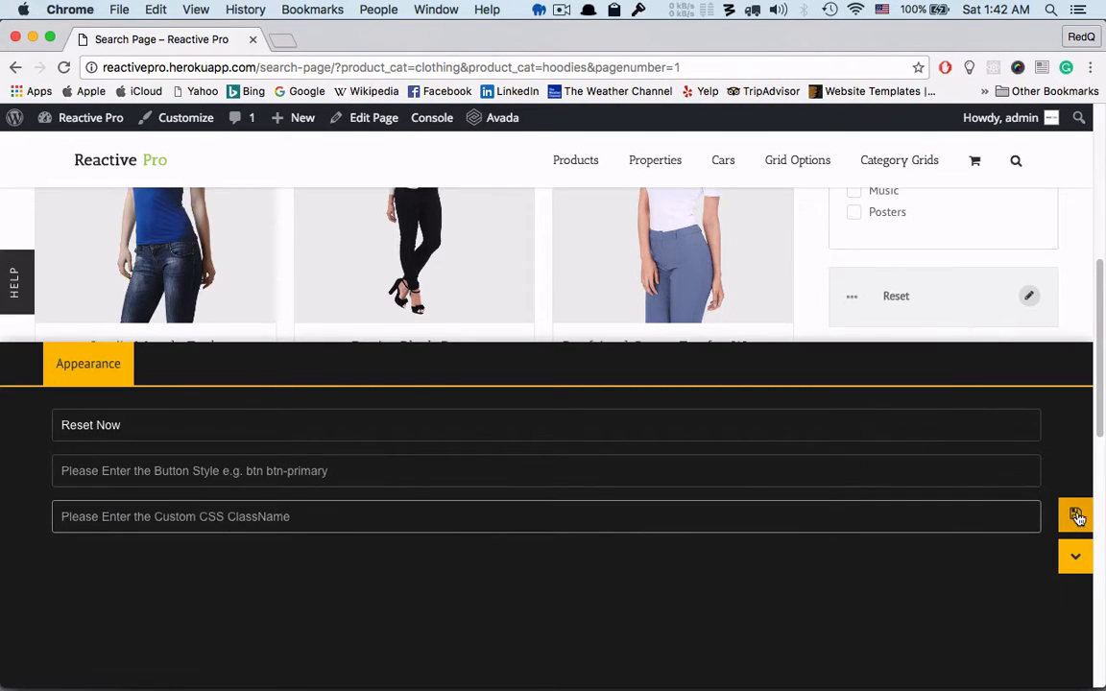
click(1075, 516)
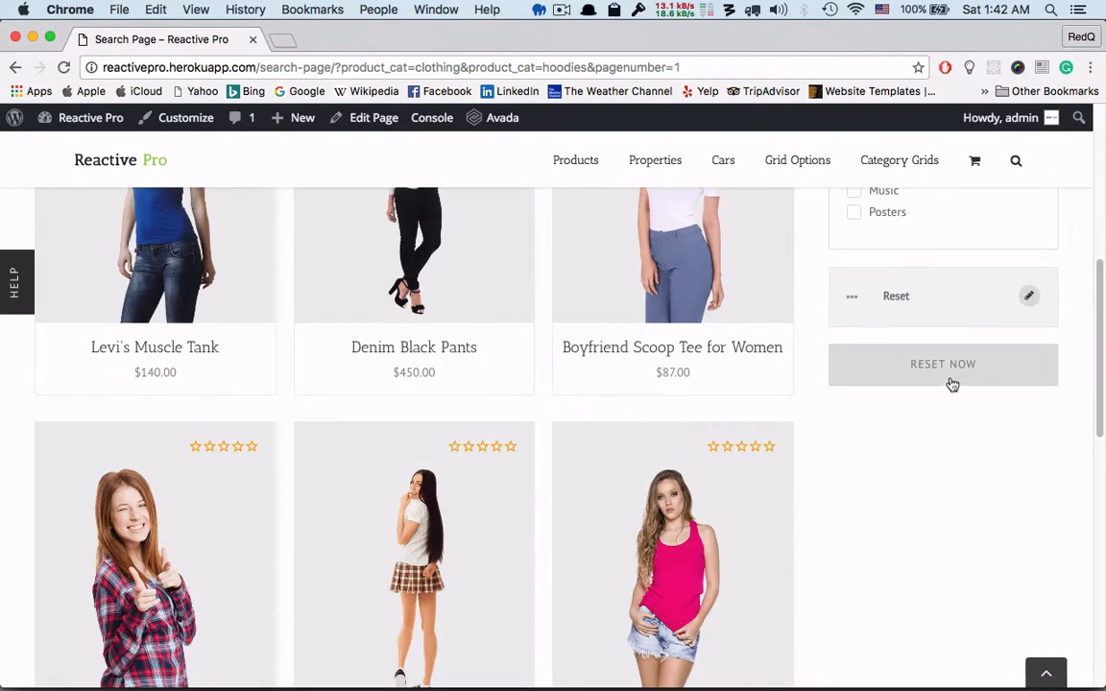
click(941, 364)
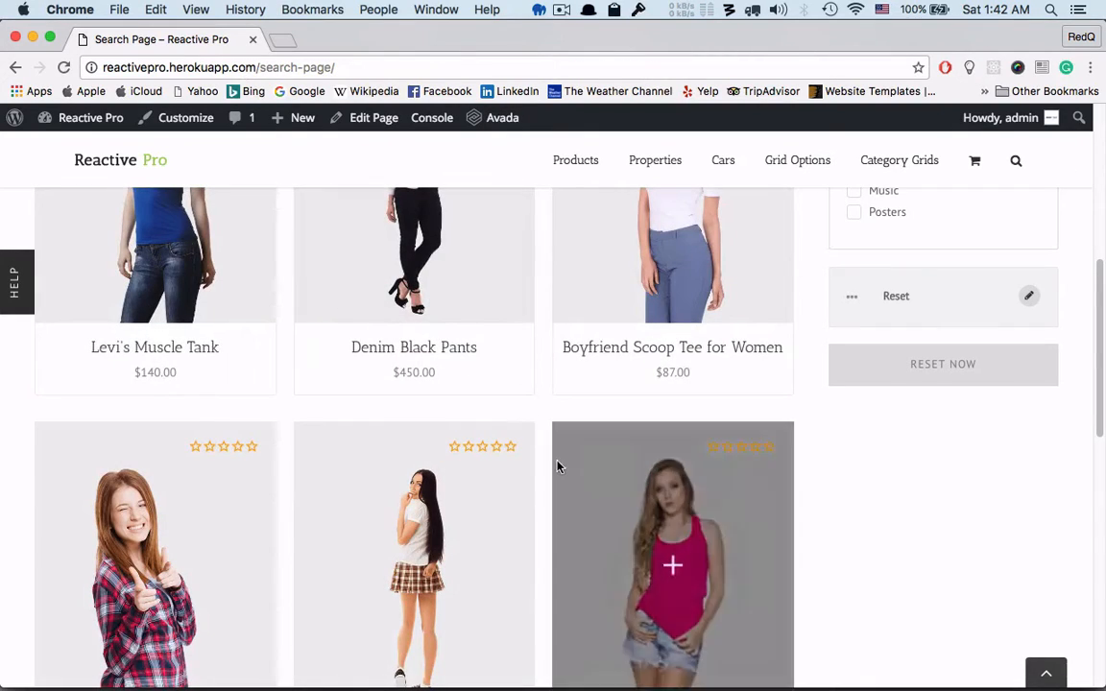
scroll(up, 3)
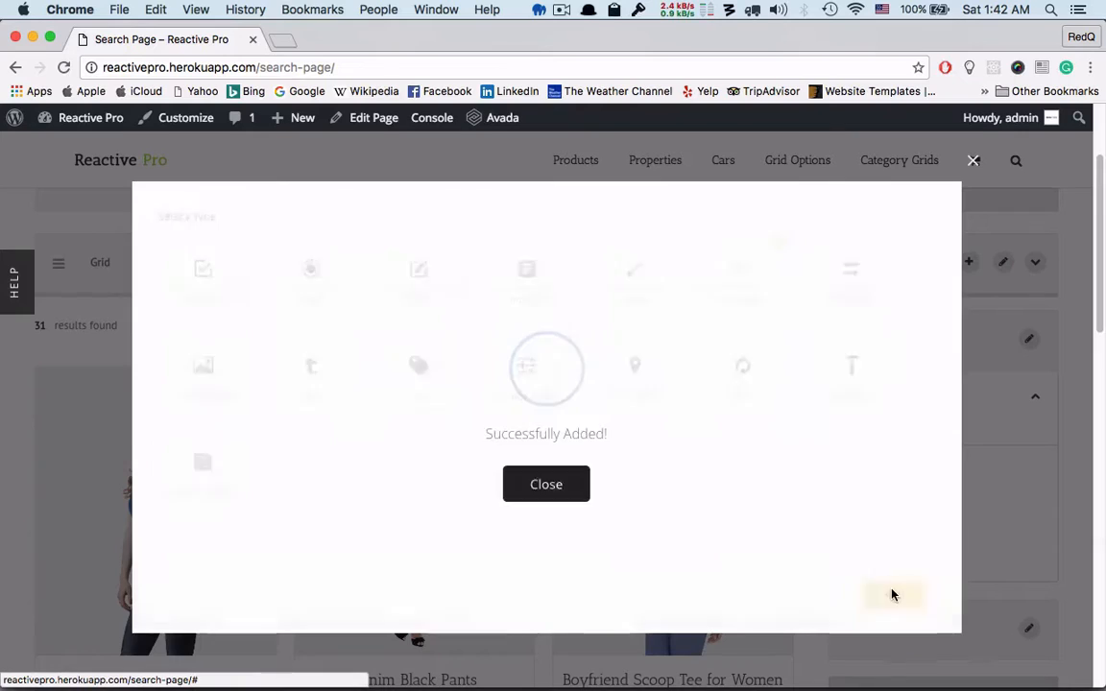
Set the Colorbox filter's data source to the pa_color taxonomy with subtitle 'colors'.
click(545, 484)
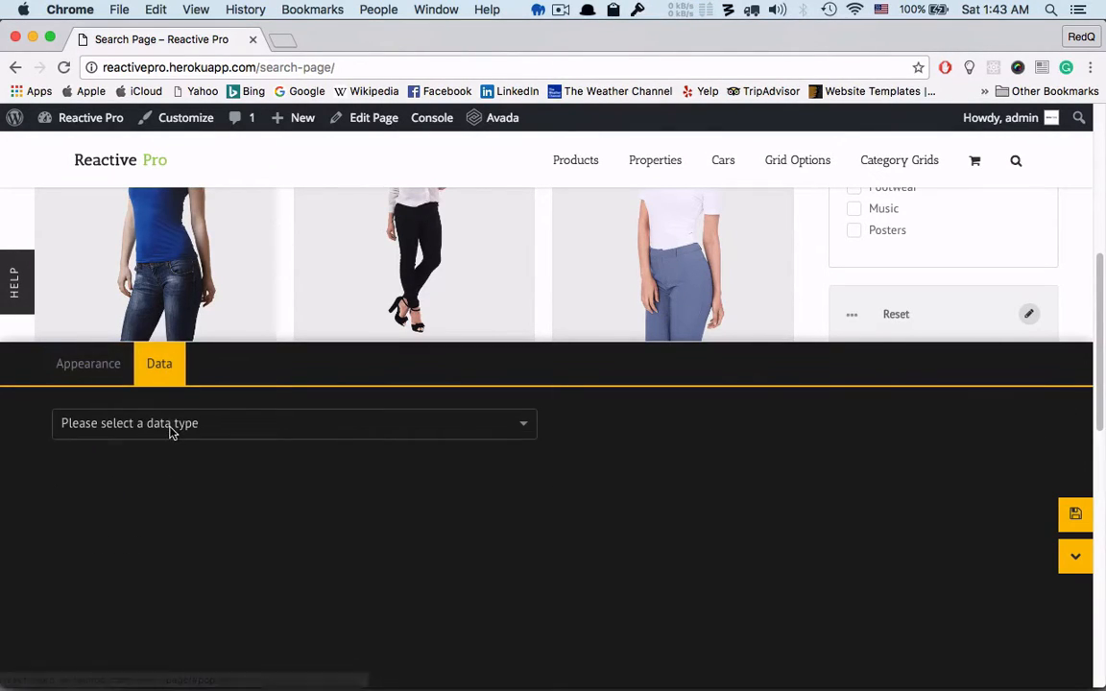
click(288, 423)
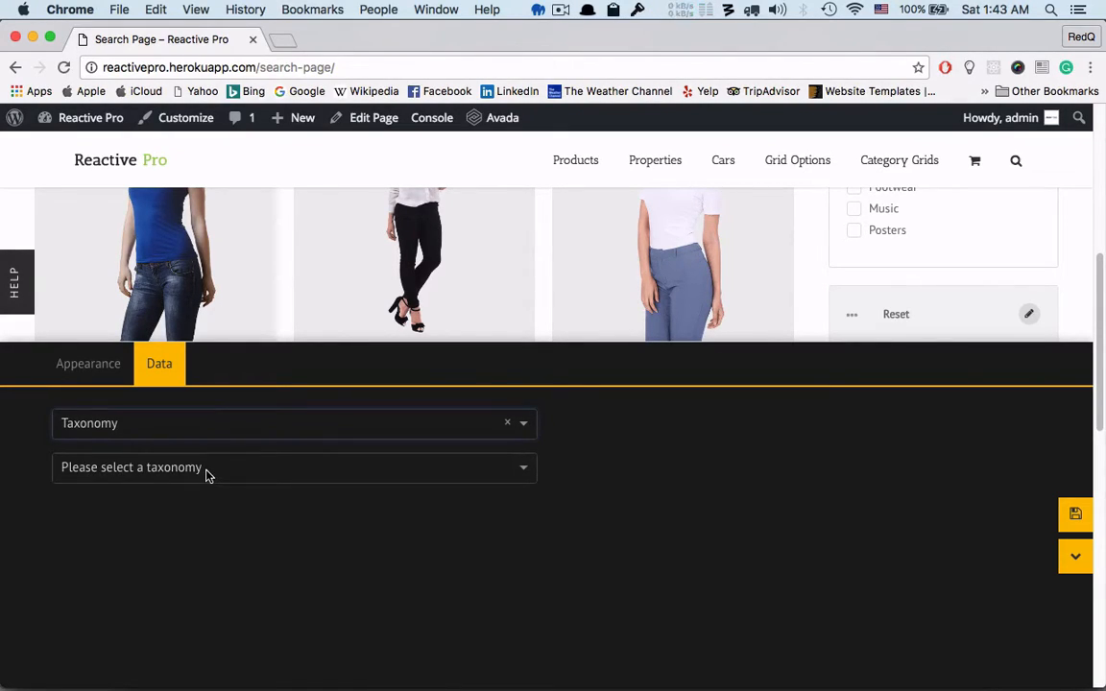
mouse_move(111, 470)
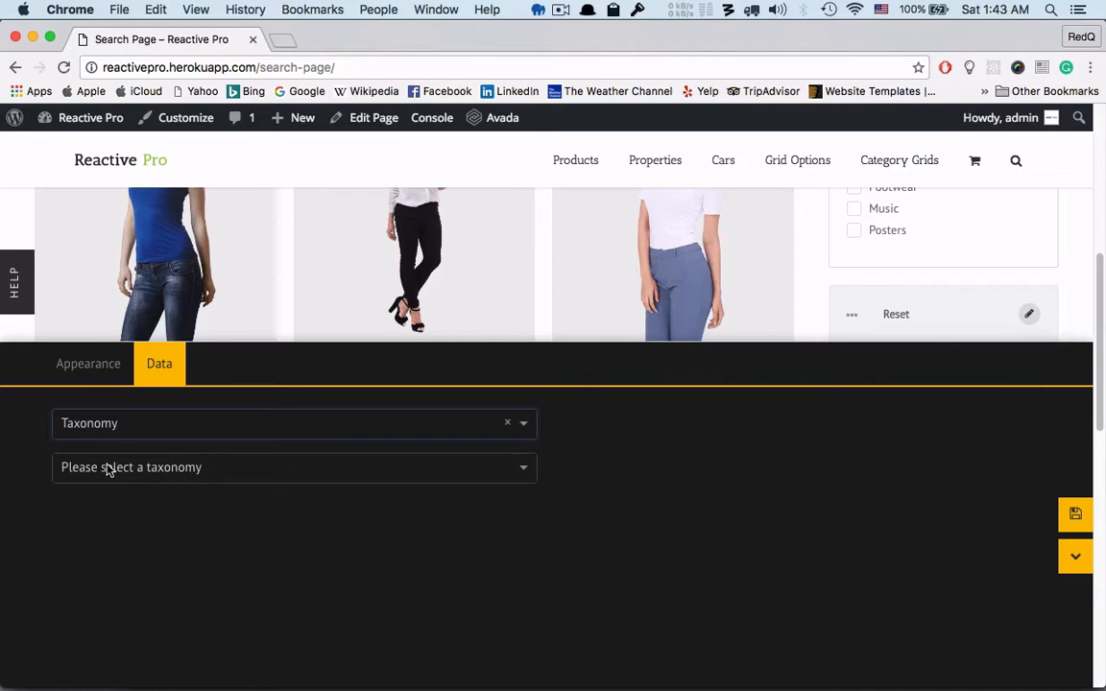
click(292, 467)
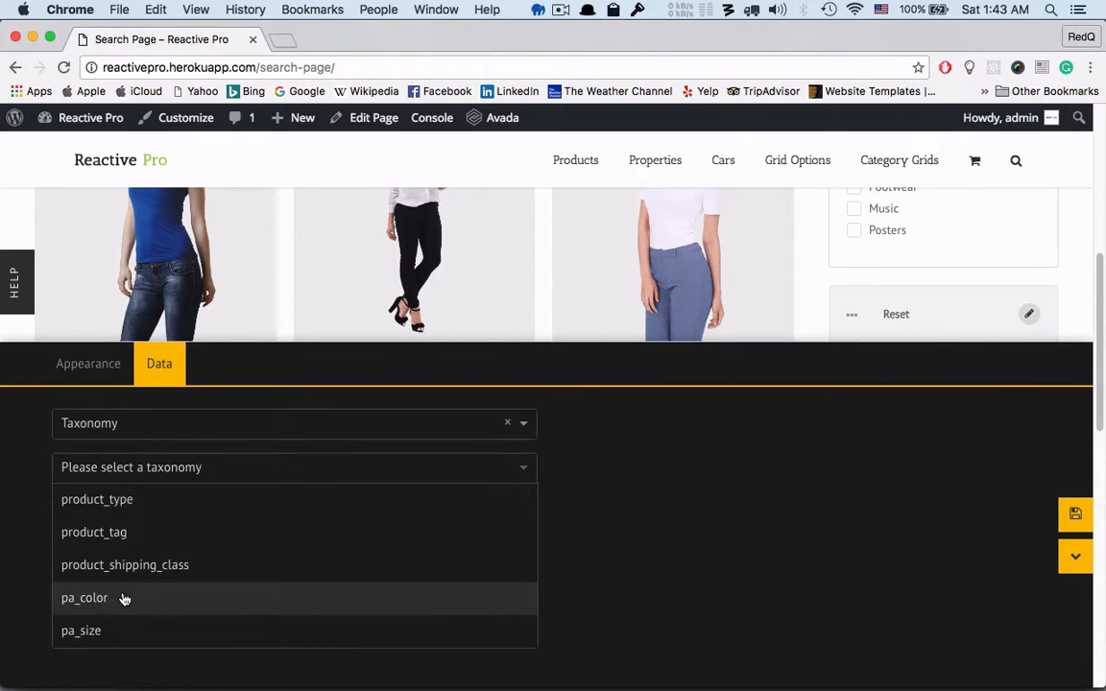
click(85, 597)
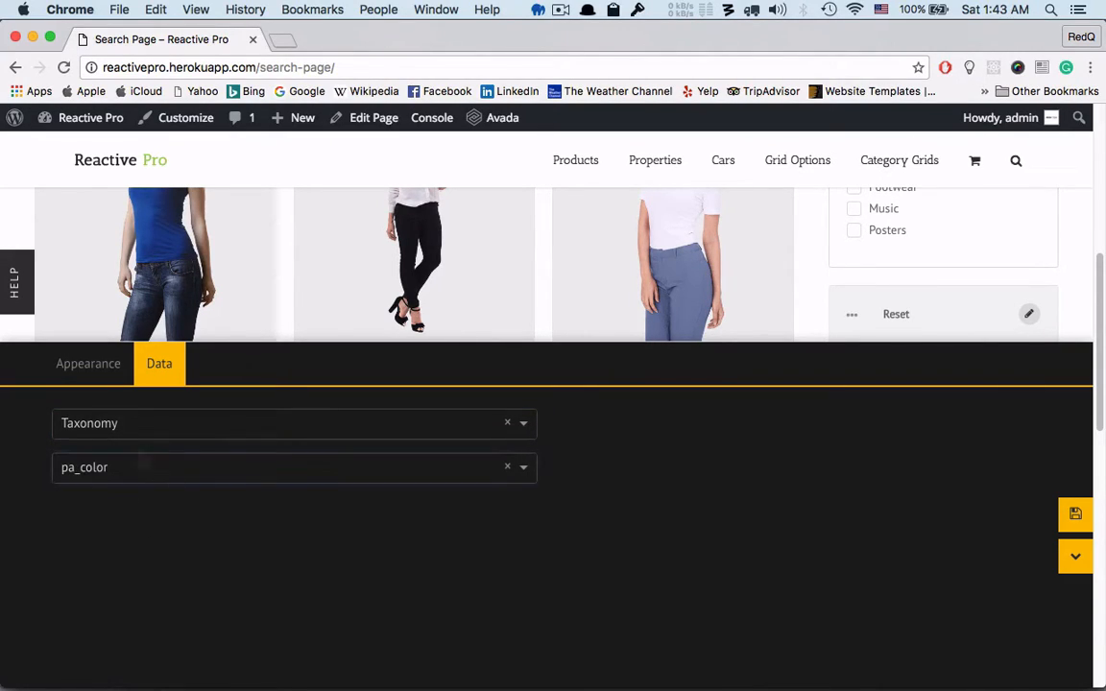
click(88, 363)
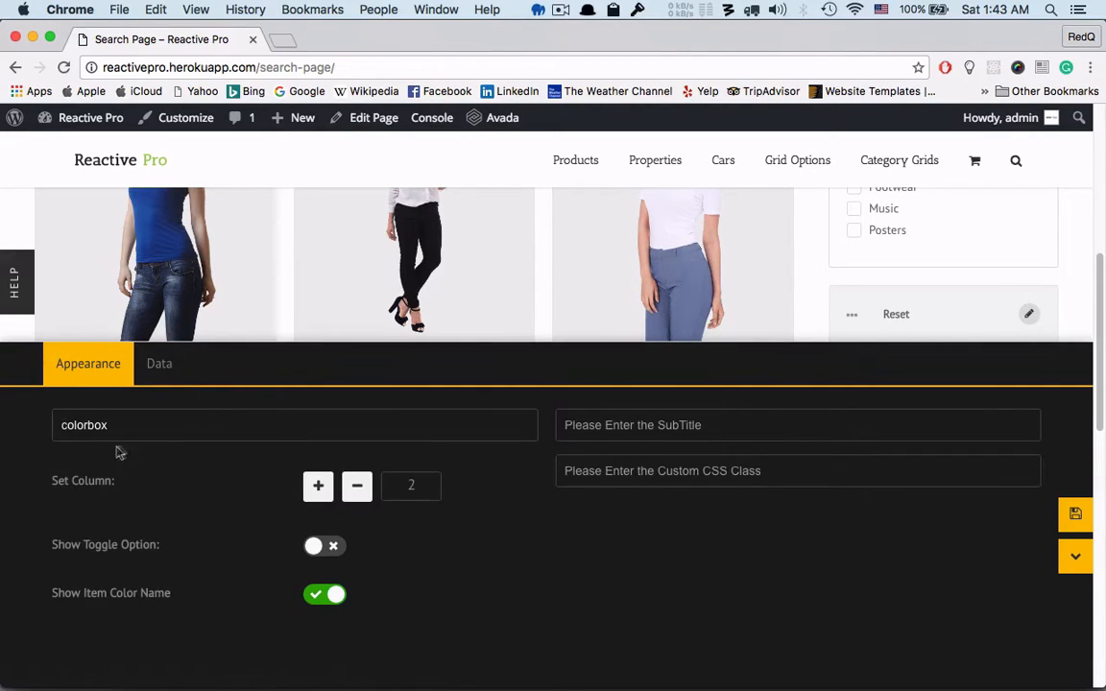
text(colors)
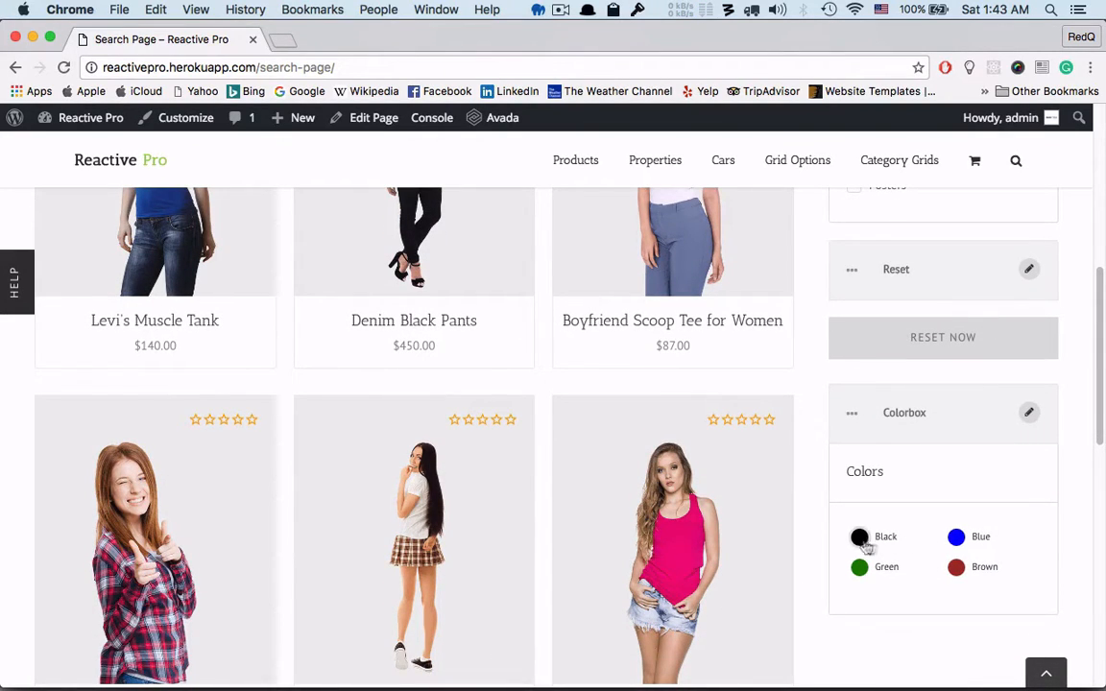
mouse_move(957, 567)
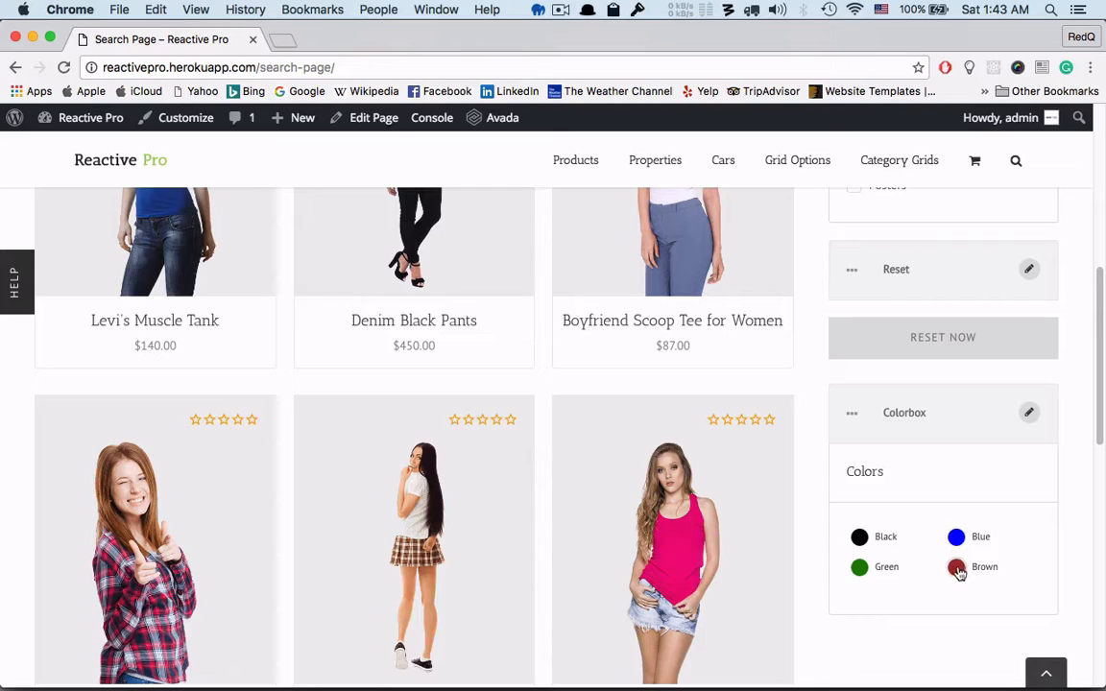
Filter the grid to Brown, leaving only the Sneaker, then clear it with Reset Now.
click(955, 566)
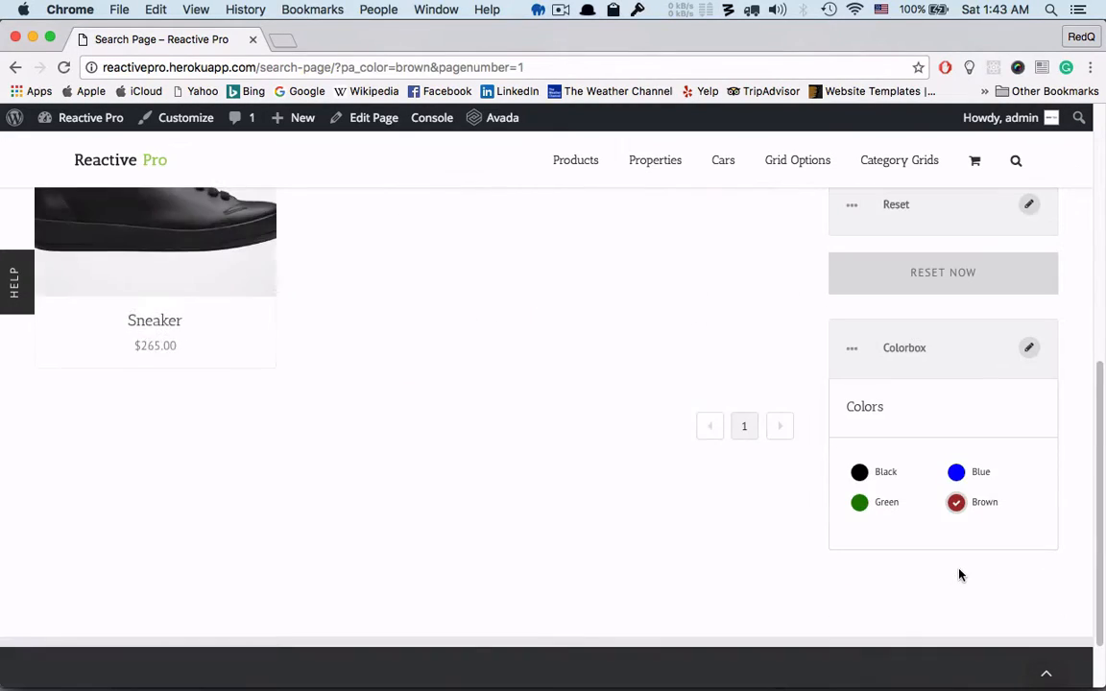
scroll(down, 3)
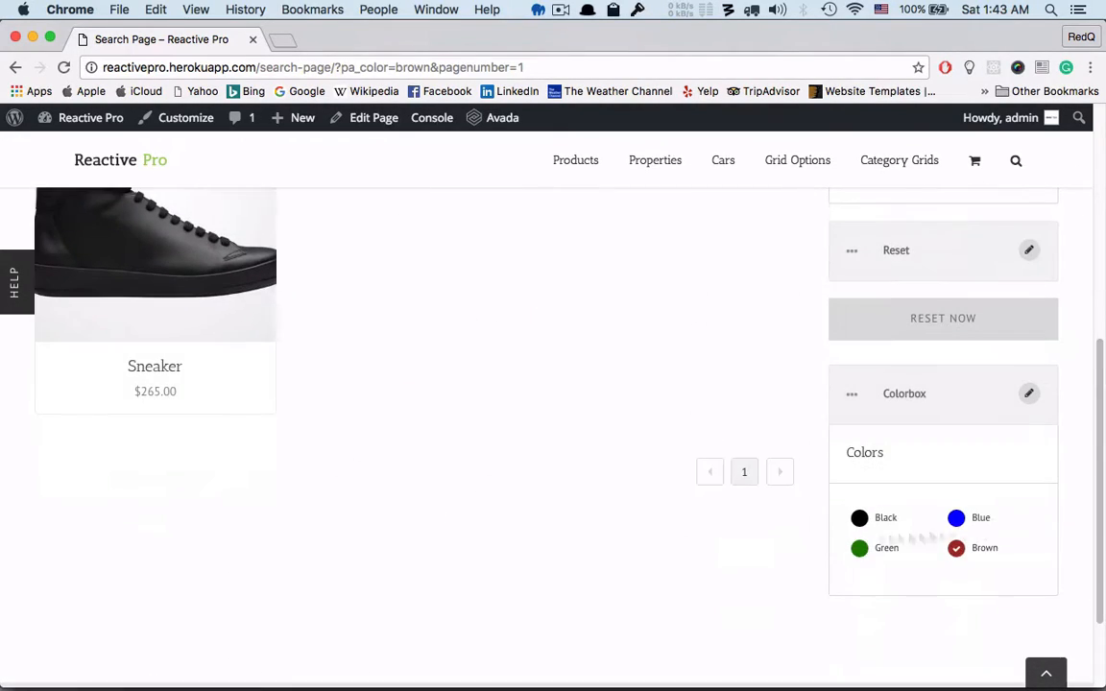
click(956, 548)
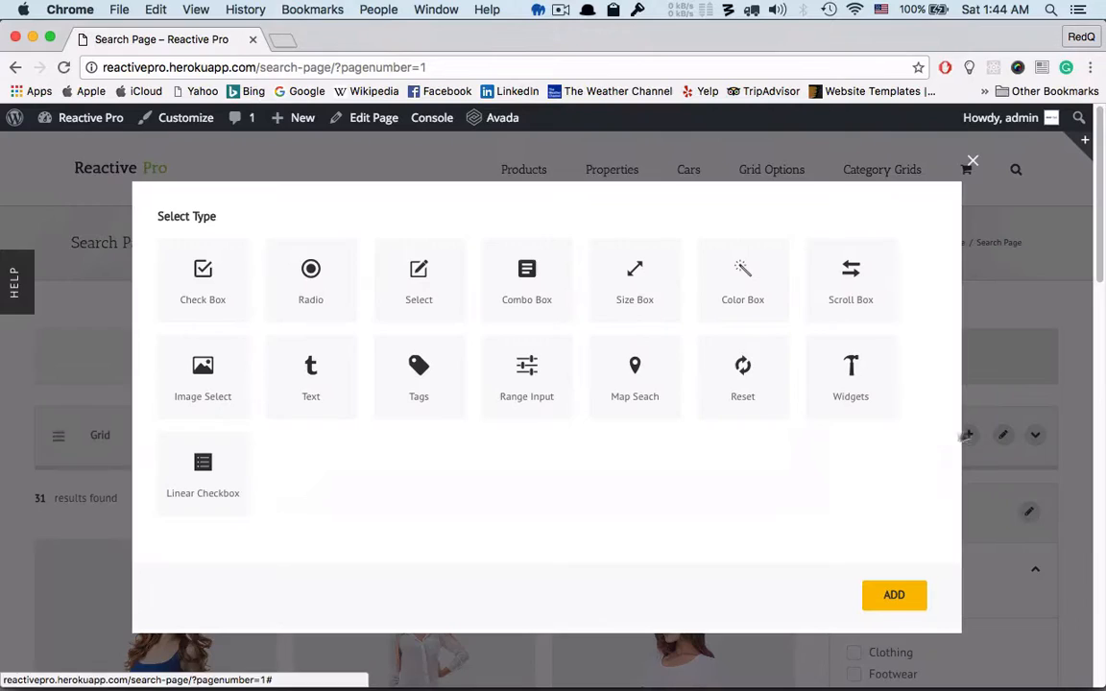
Add a Sizebox filter sourced from the pa_size taxonomy, then filter the grid to size 9.
click(635, 376)
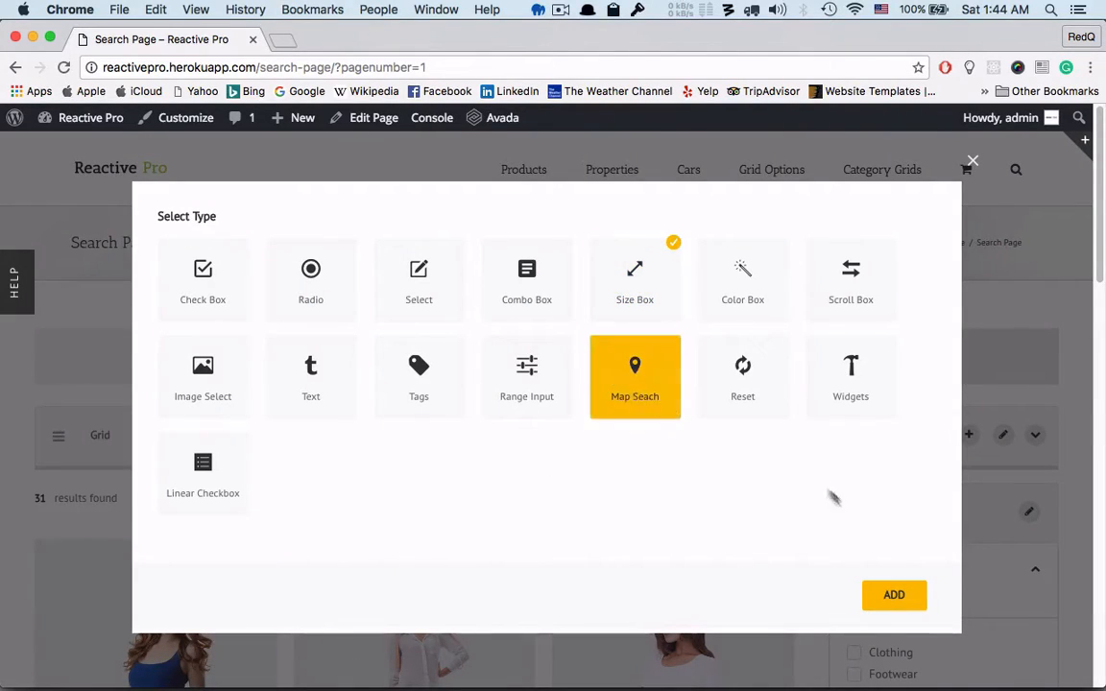
click(892, 595)
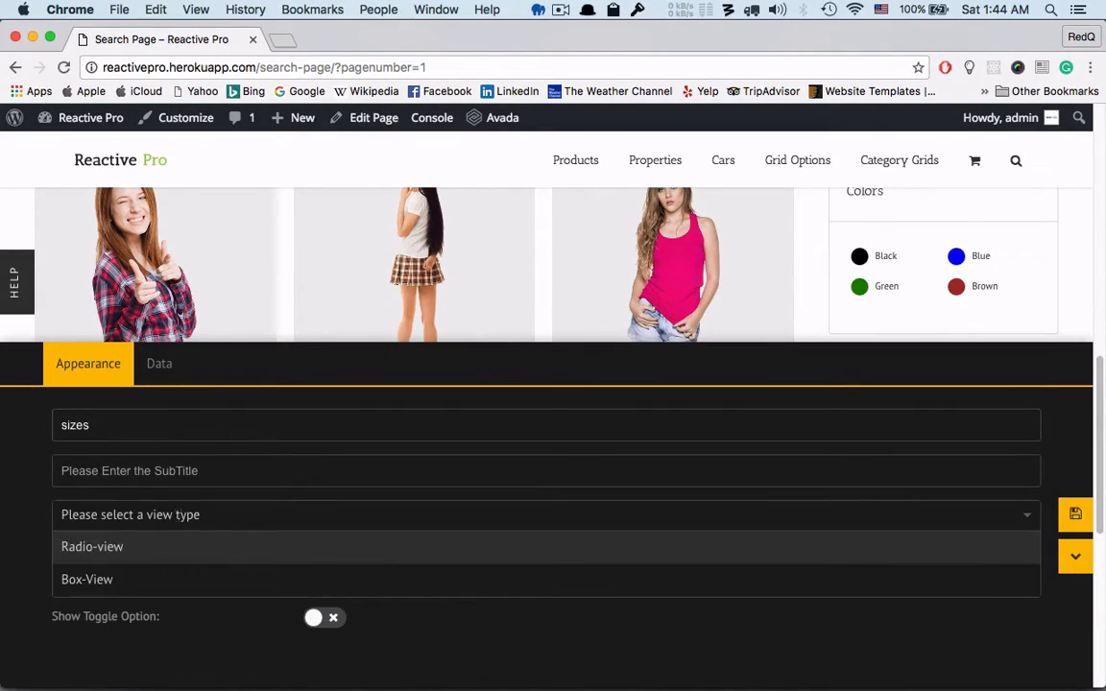
click(547, 514)
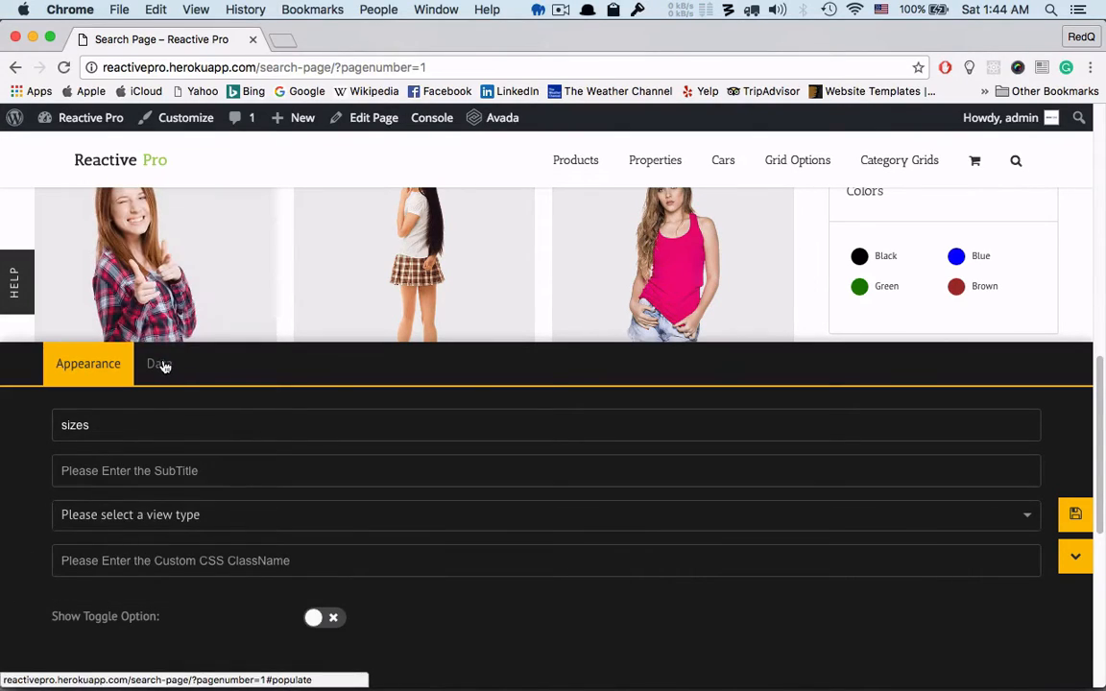
click(160, 363)
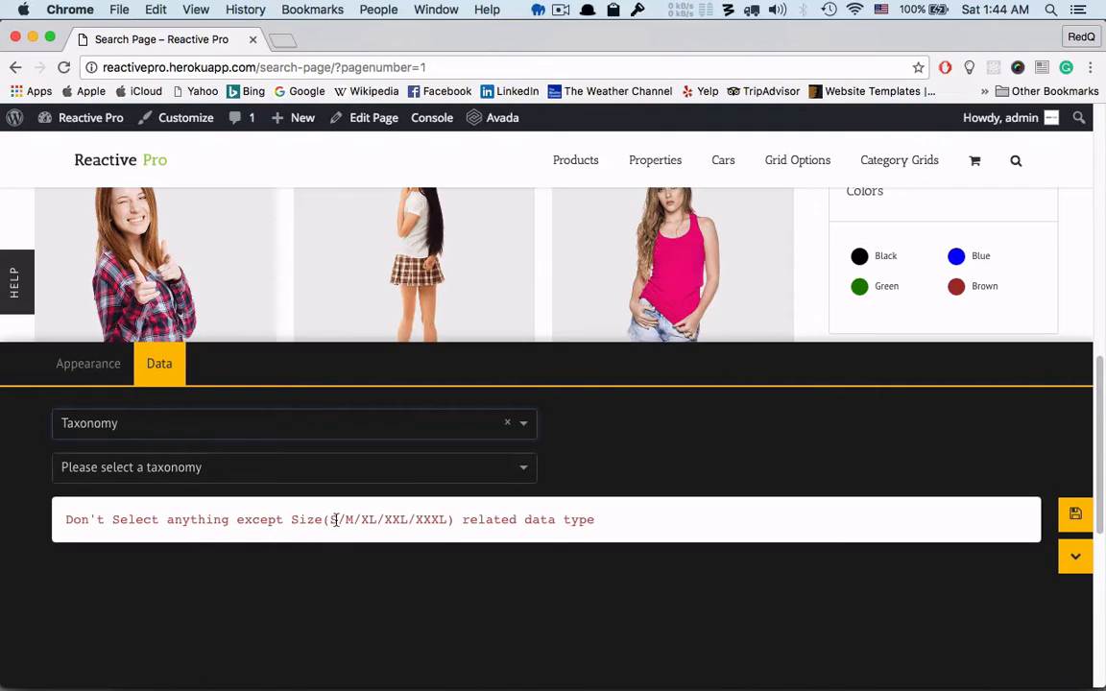
click(295, 467)
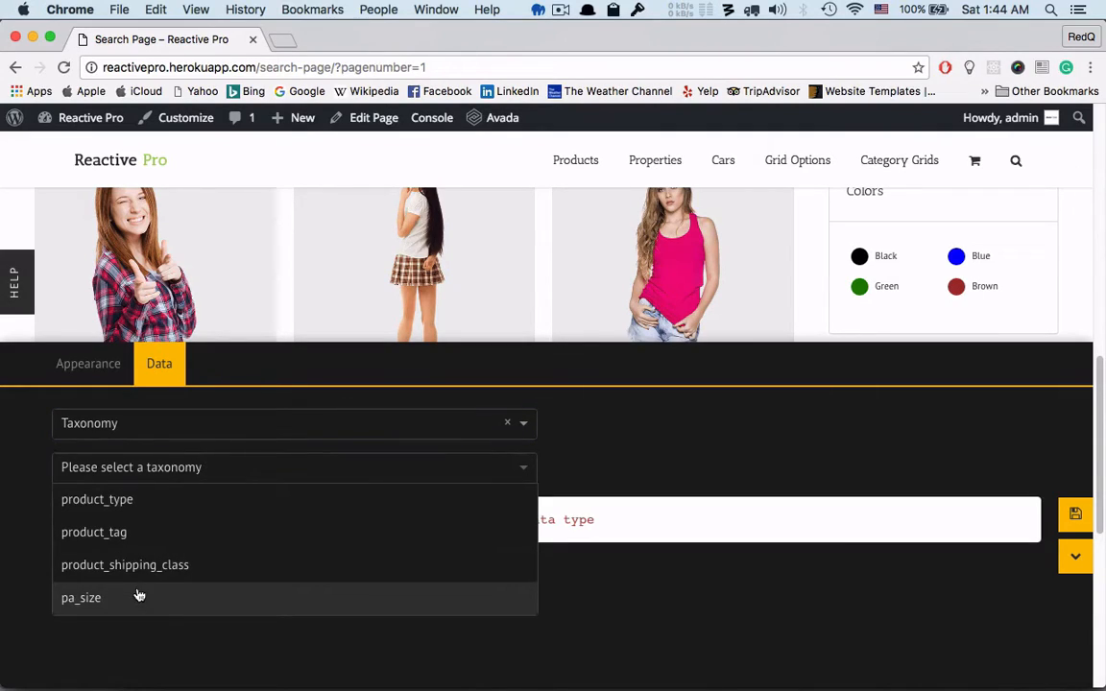
click(80, 597)
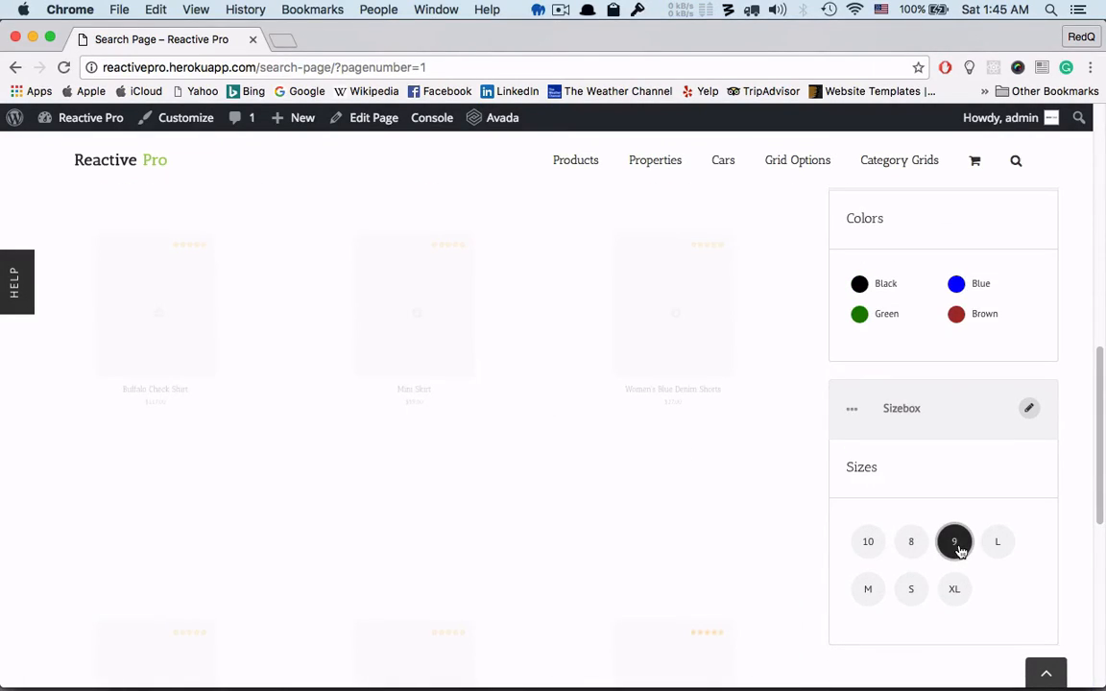
click(955, 540)
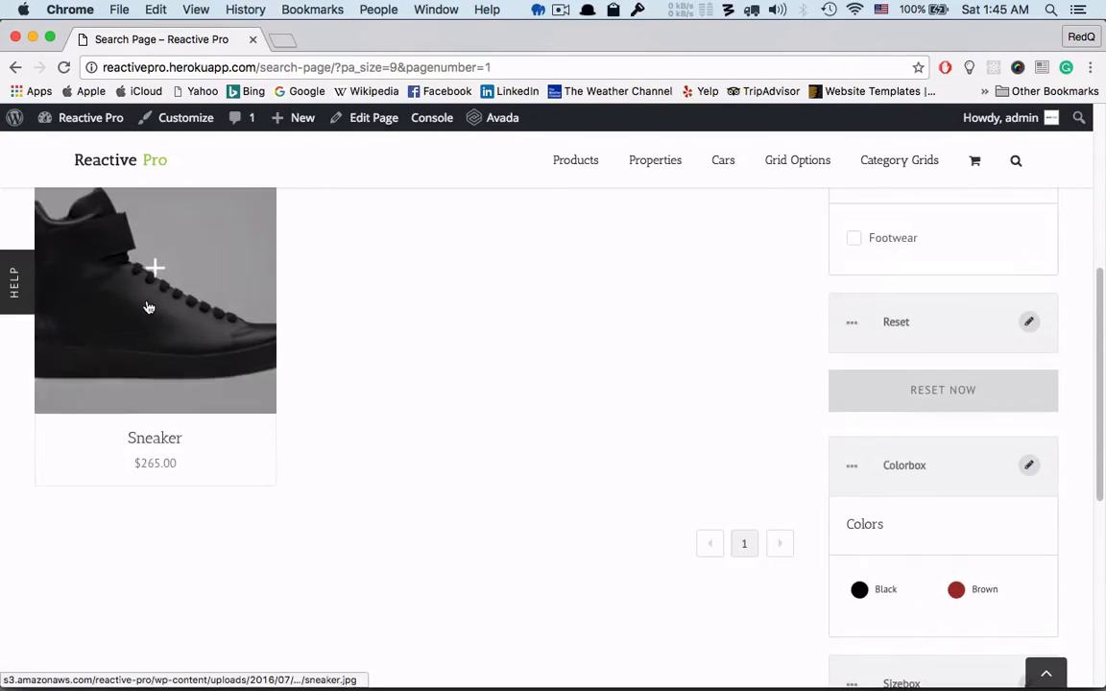
scroll(down, 3)
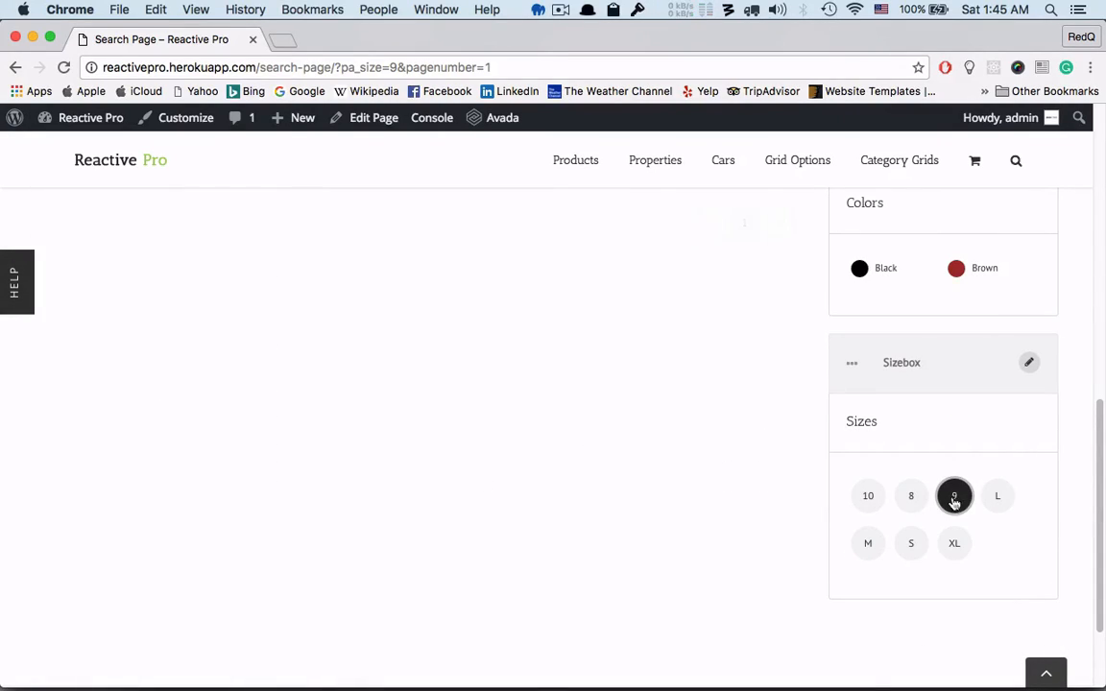